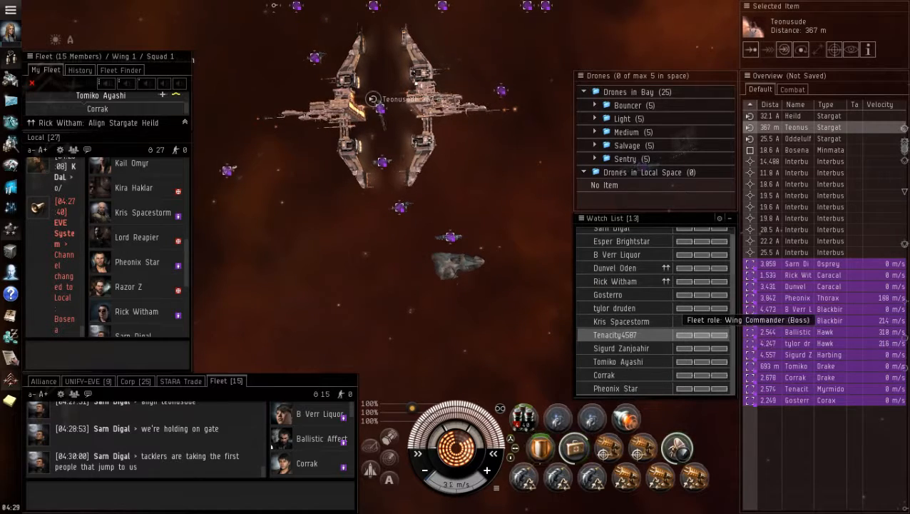
# - Bring up the context menu on the hostile Drake (-10.0 security, 2,000,000 ISK bounty)
pyautogui.rightClick(615, 334)
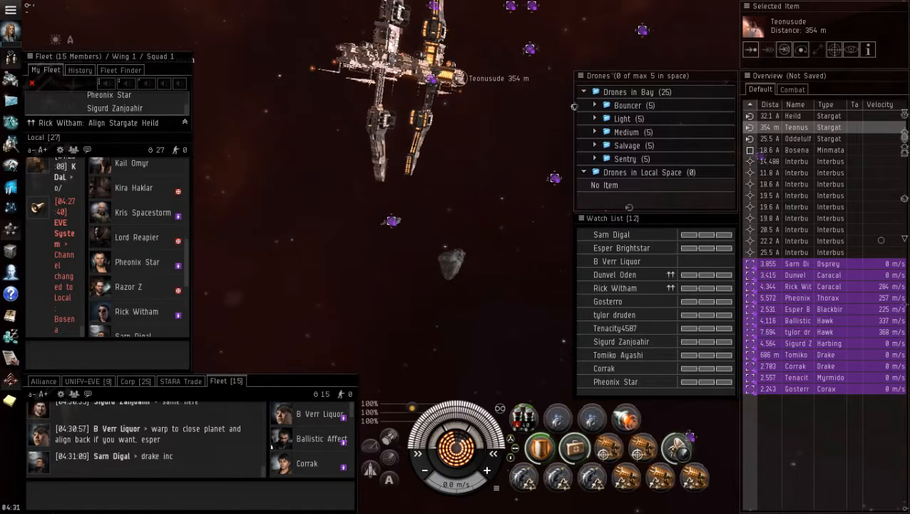
pyautogui.moveTo(174, 136)
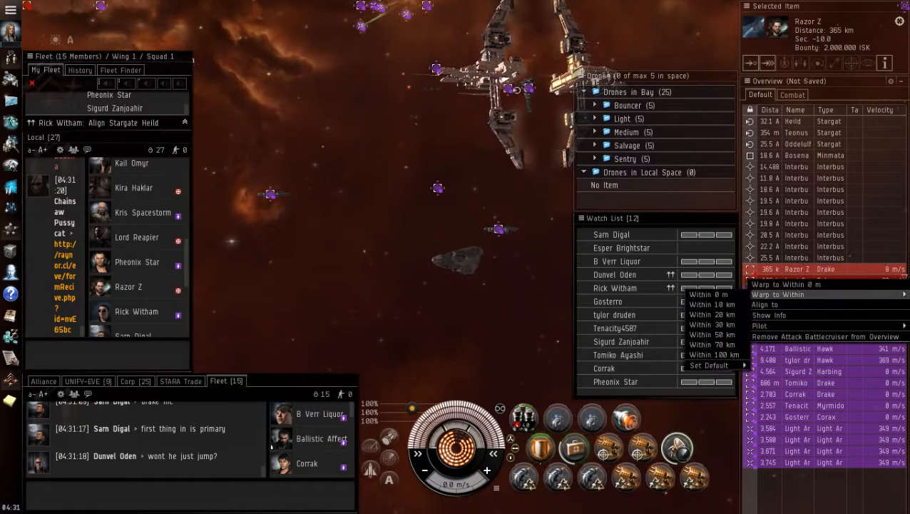
pyautogui.click(708, 294)
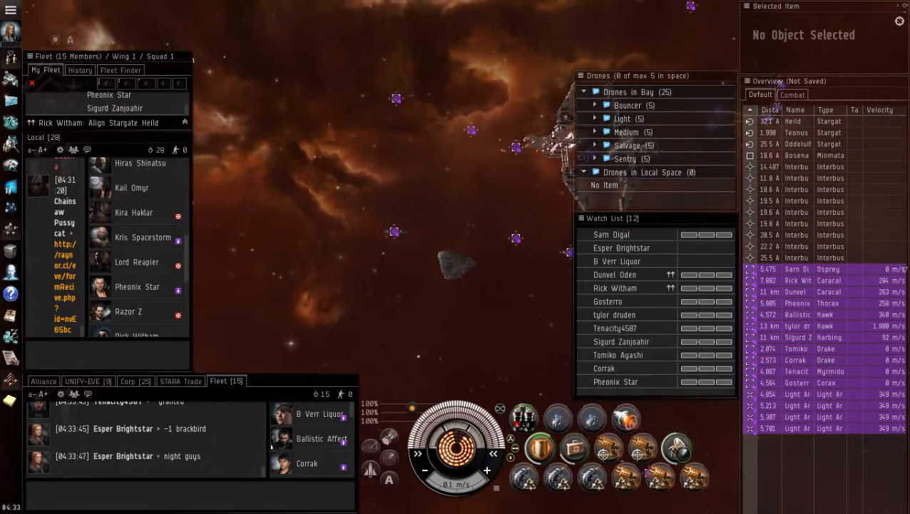
pyautogui.write('o')
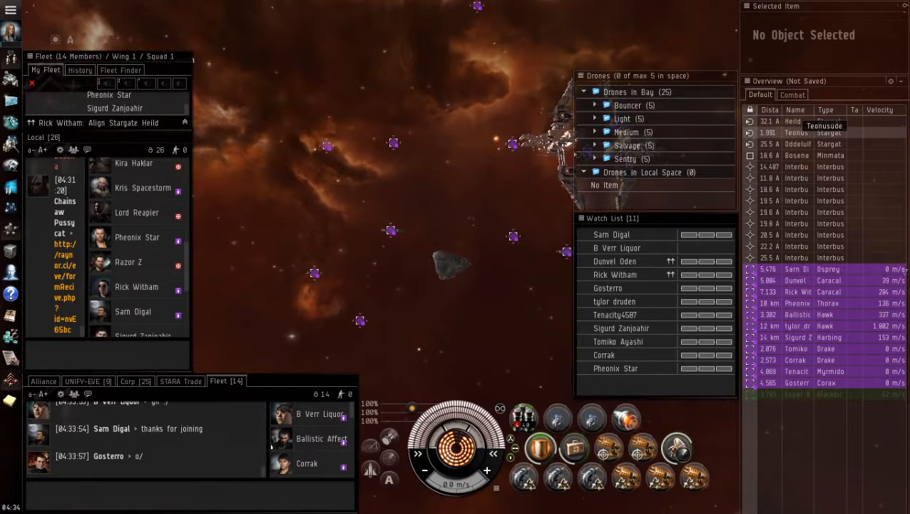
pyautogui.click(820, 155)
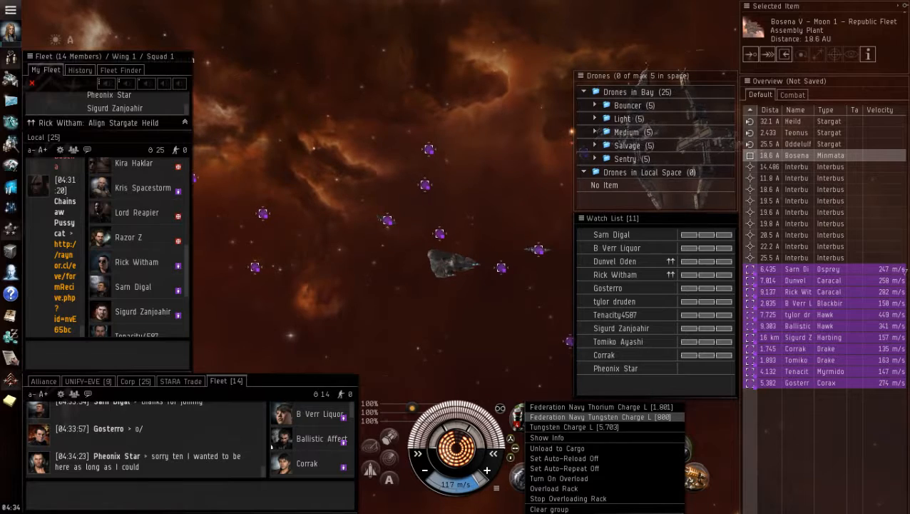
# - Select the Republic Fleet Assembly Plant at Bosena V – Moon 1, 18.6 AU away
pyautogui.click(601, 417)
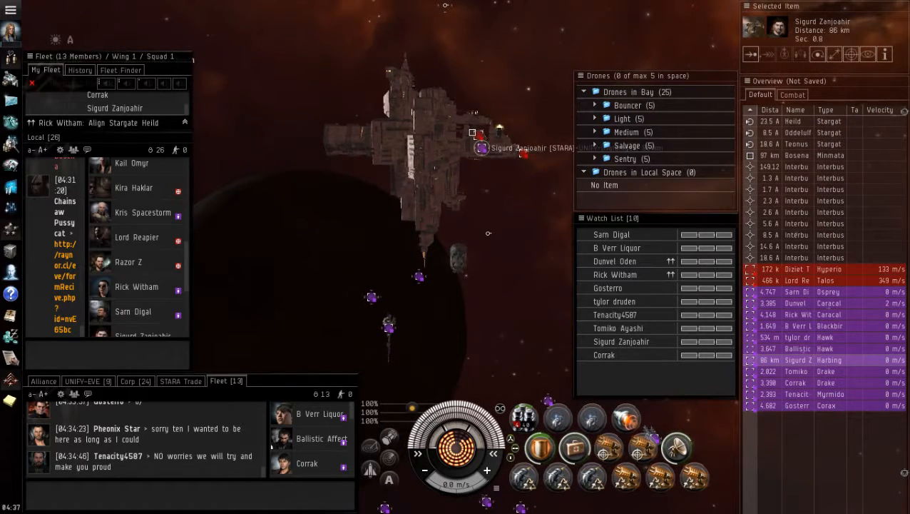
# - Select the red hostile Hyperion pilot in the Overview
pyautogui.click(821, 269)
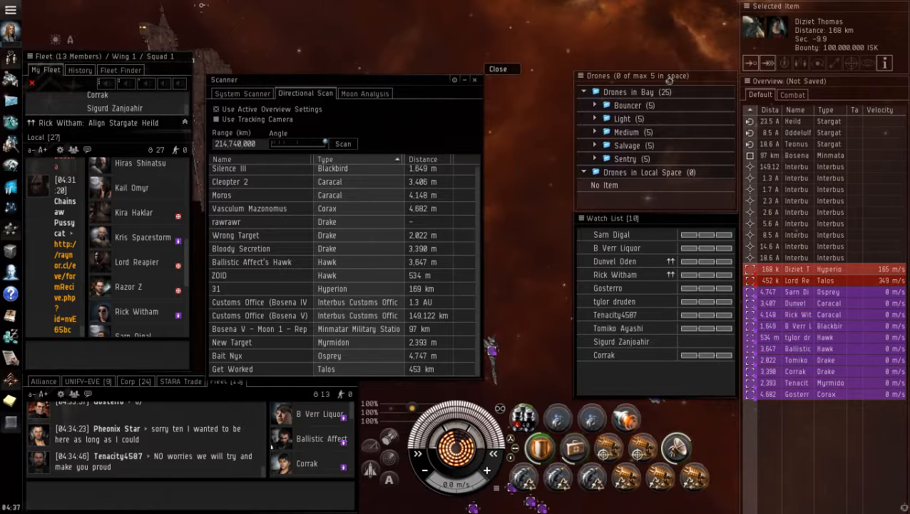
# - Rerun the directional scan, updating the Hyperion to 167 km and Talos to 448 km
pyautogui.click(498, 68)
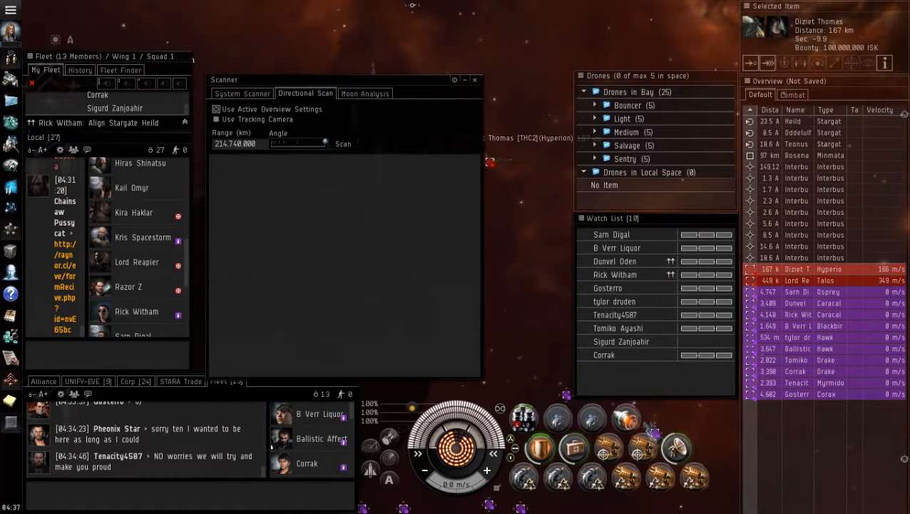
pyautogui.click(344, 144)
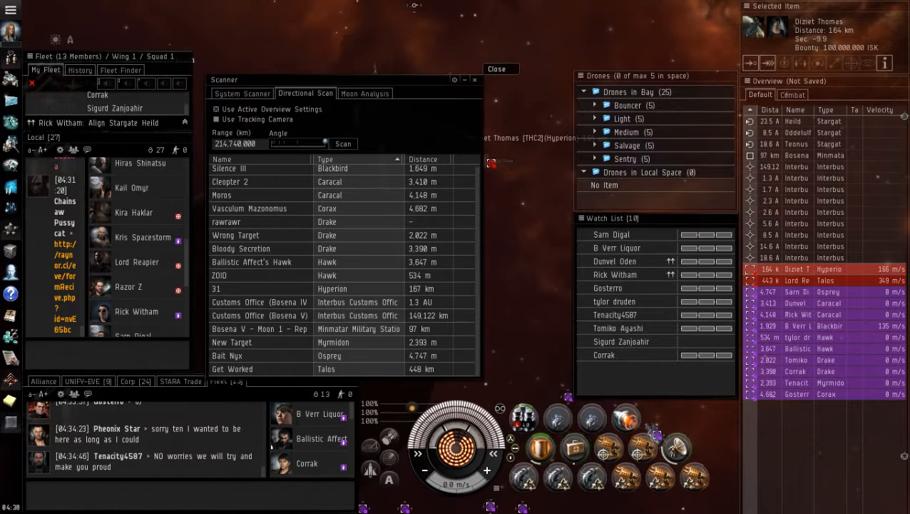
# - Close the Scanner window, revealing the hostile Hyperion in space at 159 km
pyautogui.click(496, 68)
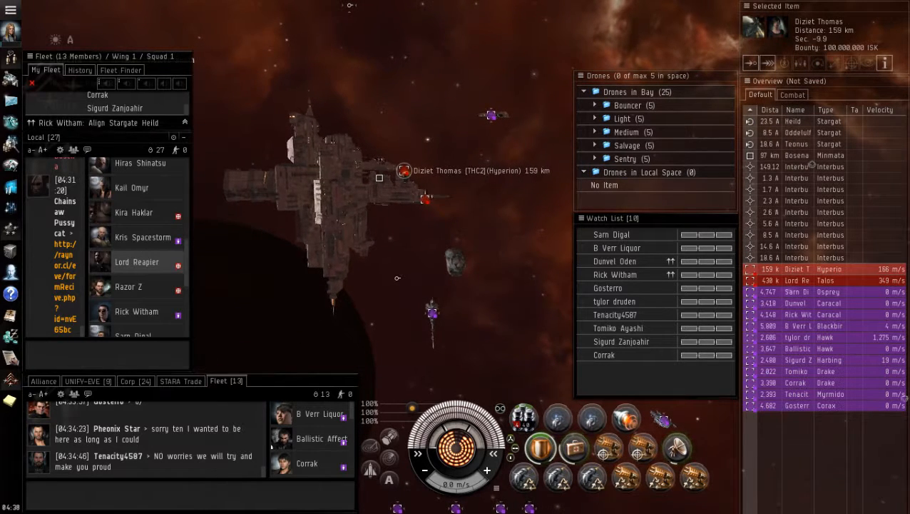
pyautogui.rightClick(137, 261)
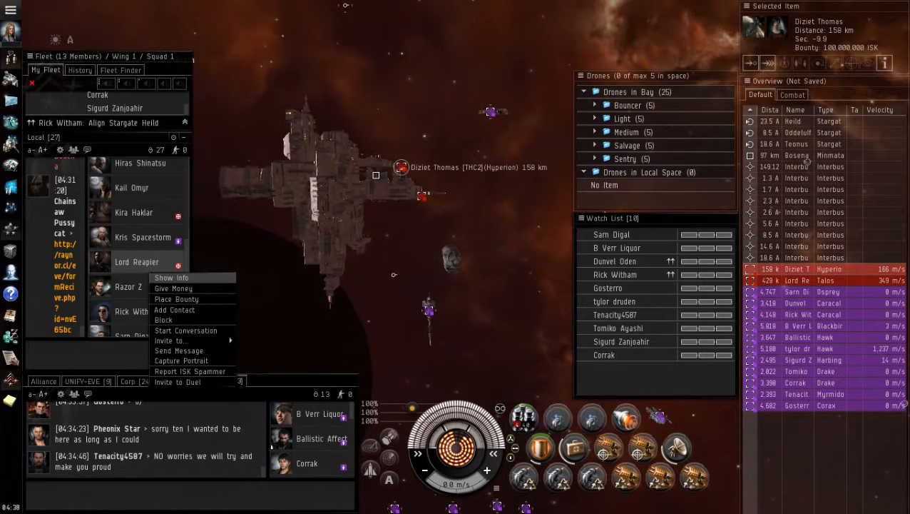
pyautogui.click(171, 277)
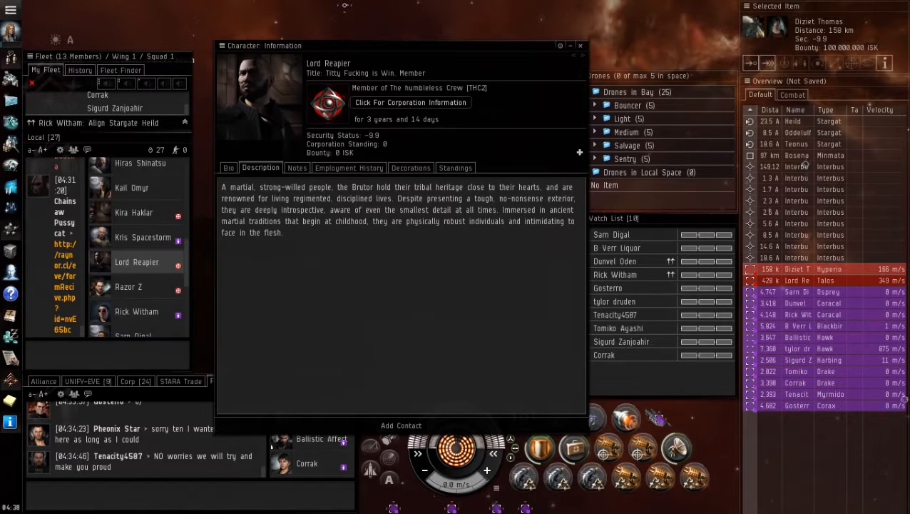
pyautogui.click(410, 102)
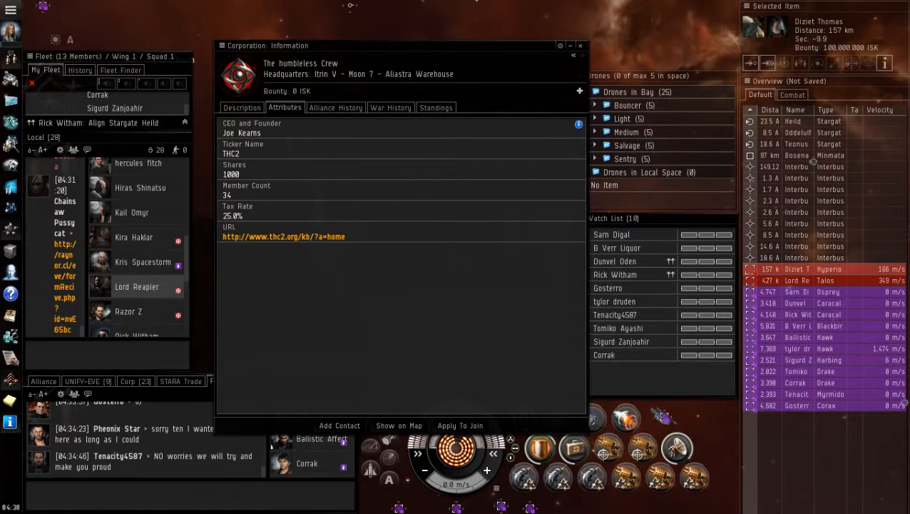
pyautogui.click(242, 133)
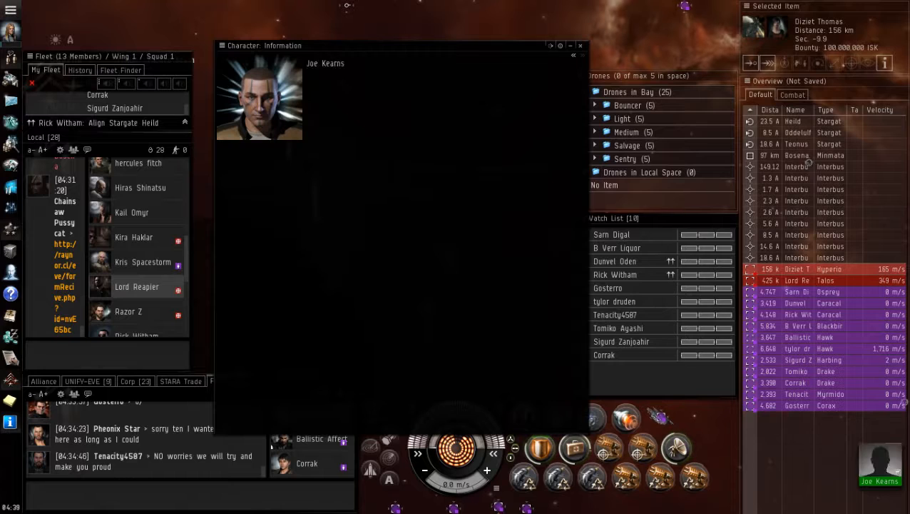
pyautogui.click(261, 168)
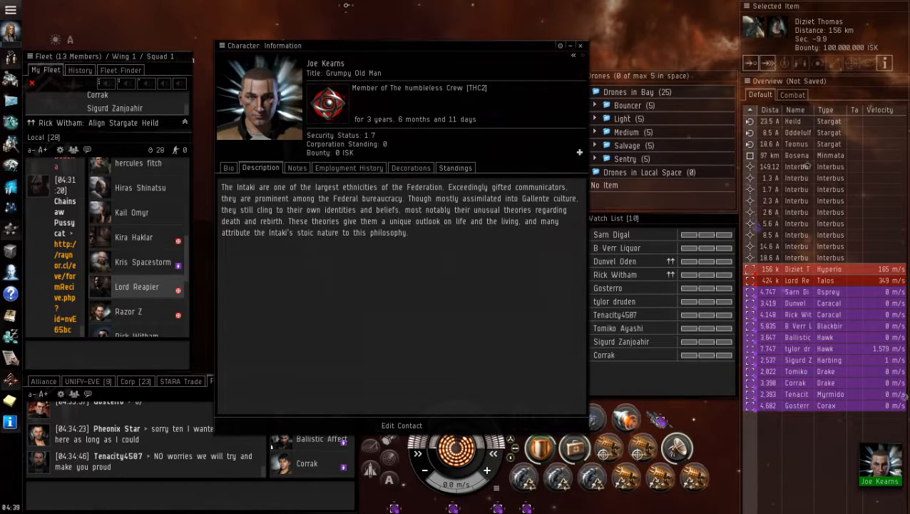
pyautogui.click(411, 168)
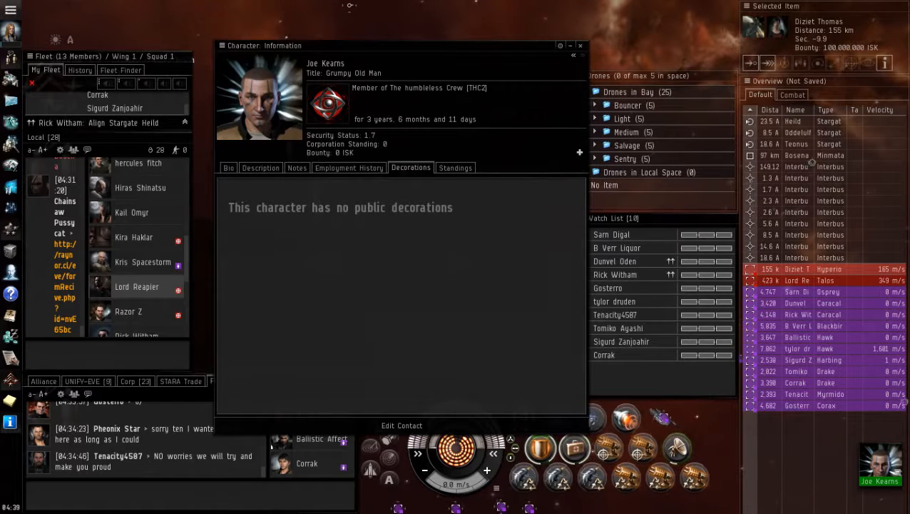
pyautogui.click(349, 167)
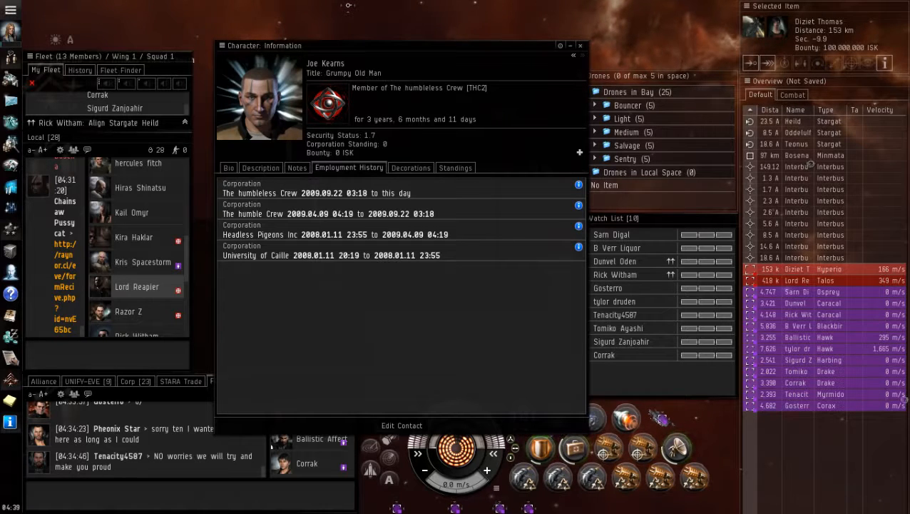
pyautogui.moveTo(328, 103)
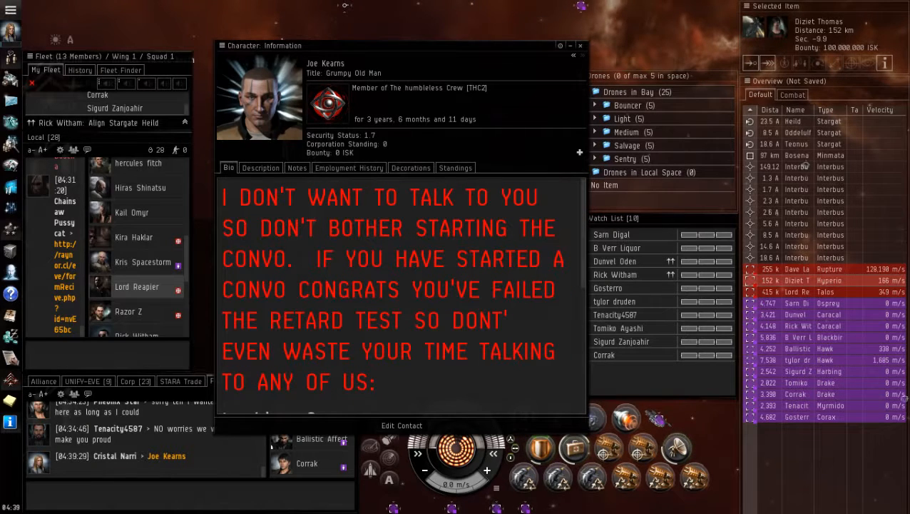
pyautogui.scroll(-3)
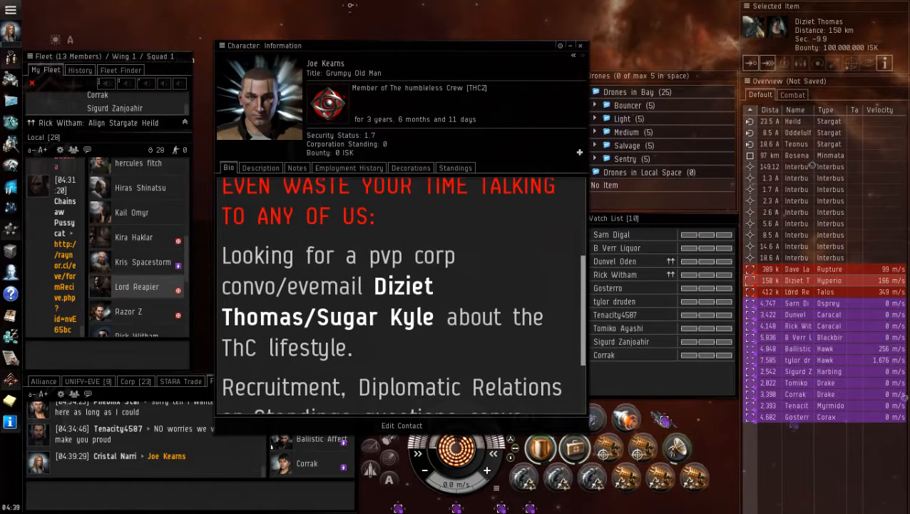
pyautogui.scroll(-3)
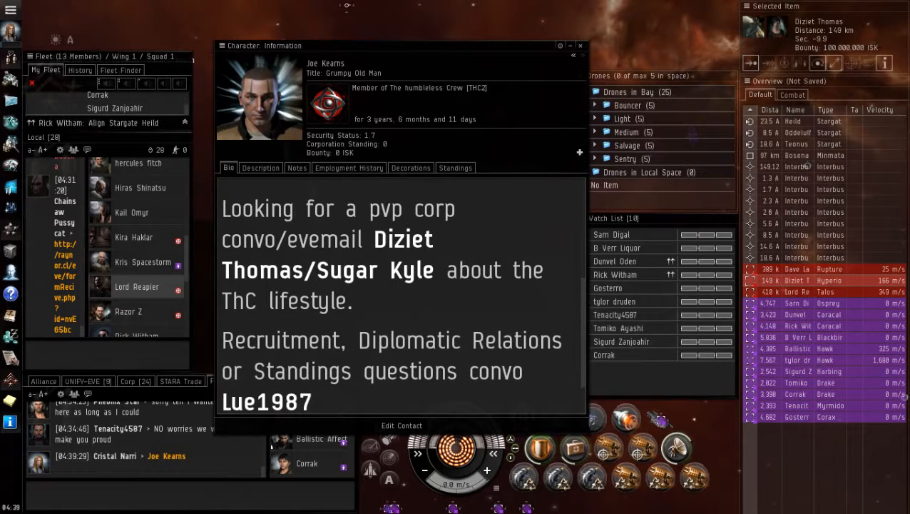
pyautogui.click(580, 45)
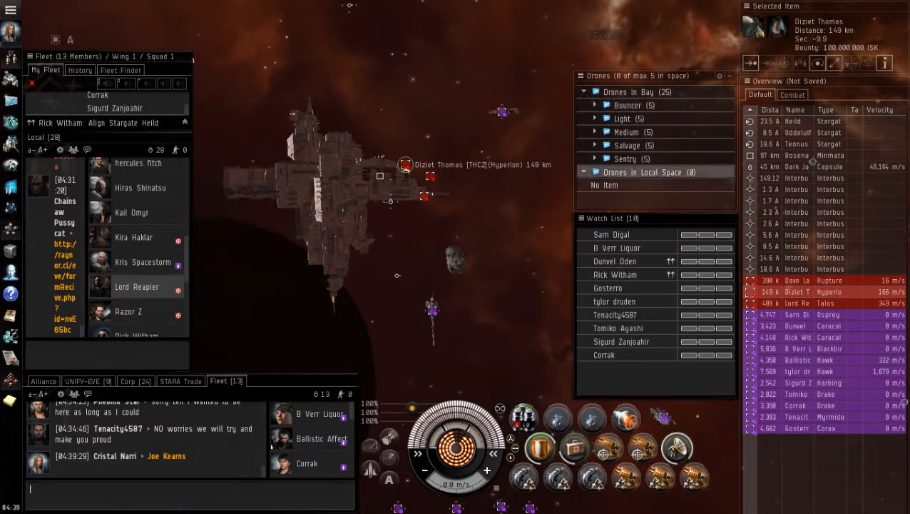